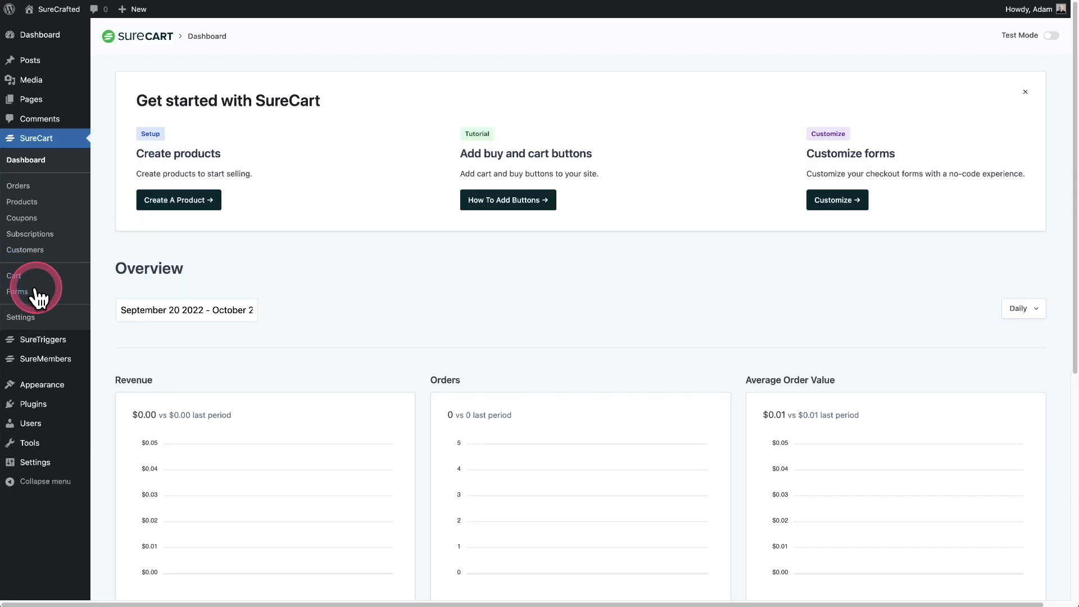
Open the Website Package checkout form from the SureCart Forms list for editing.
click(17, 291)
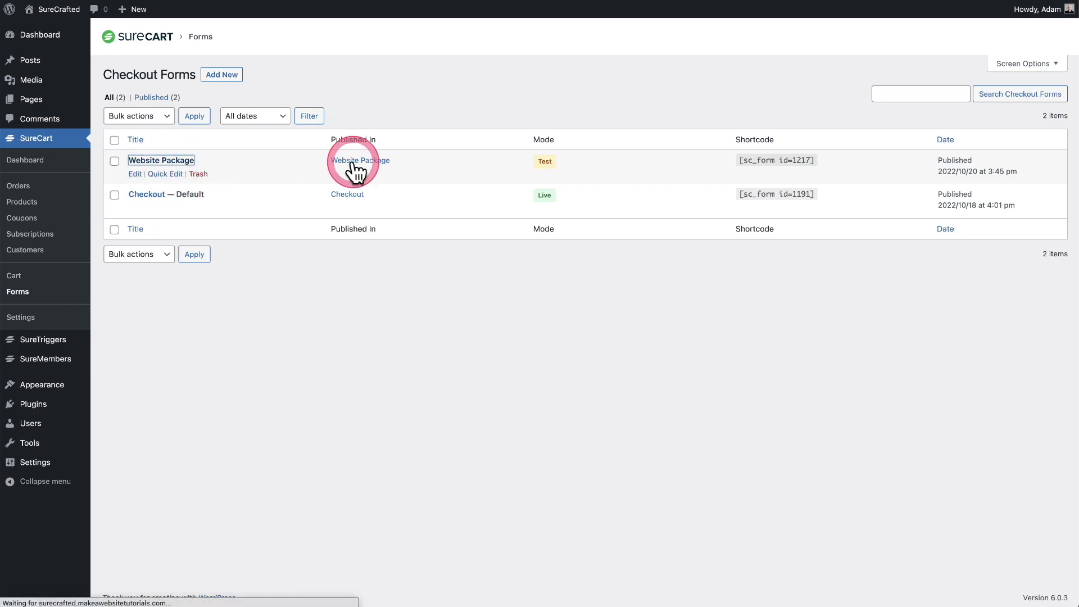
click(160, 161)
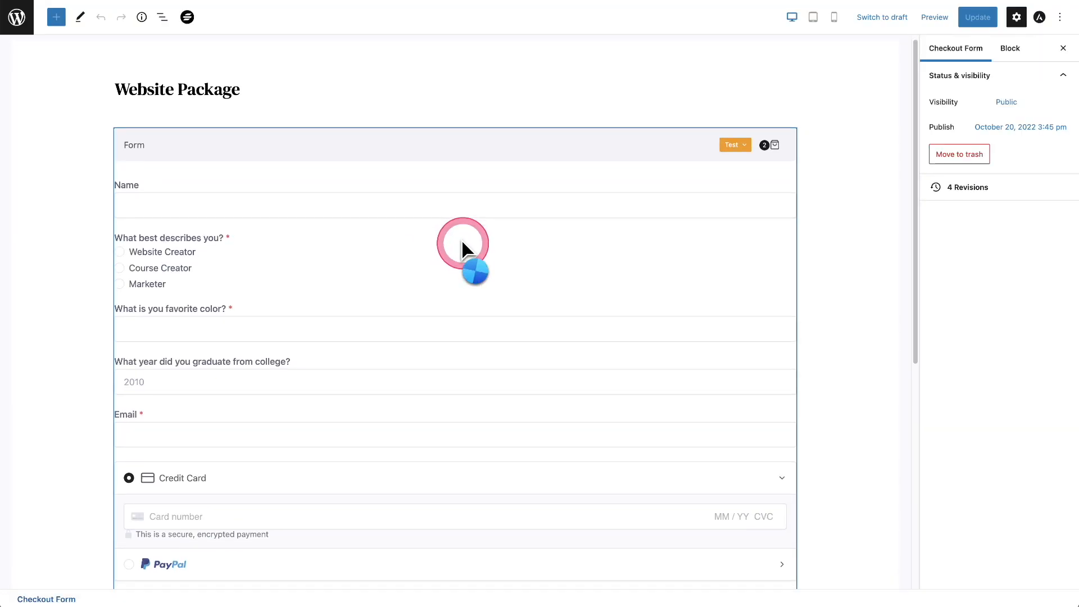
scroll(down, 3)
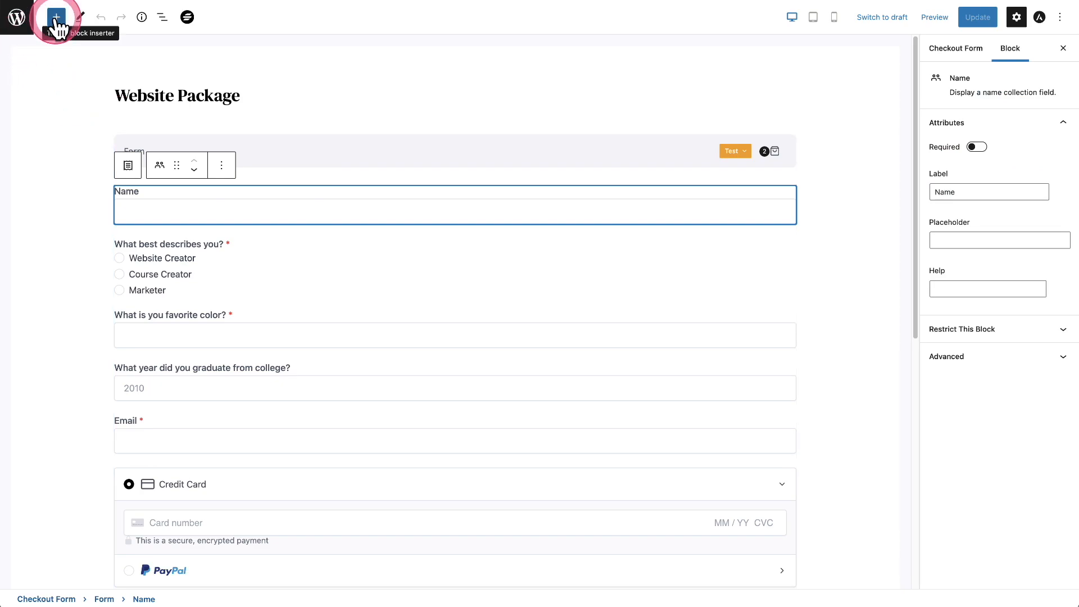
Add a Switch field to the form from the block inserter.
click(56, 17)
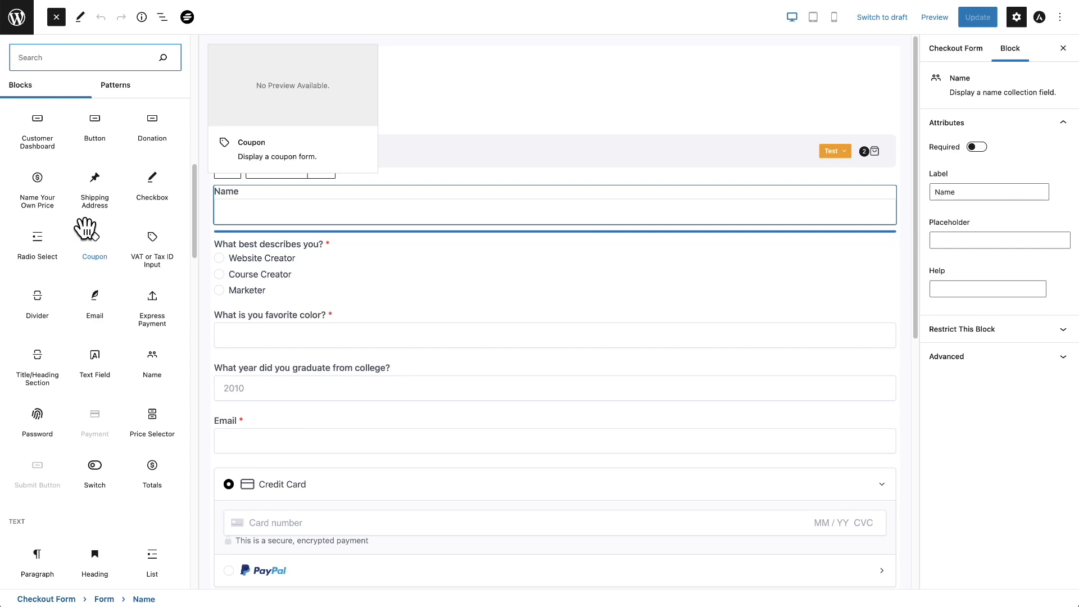
mouse_move(95, 473)
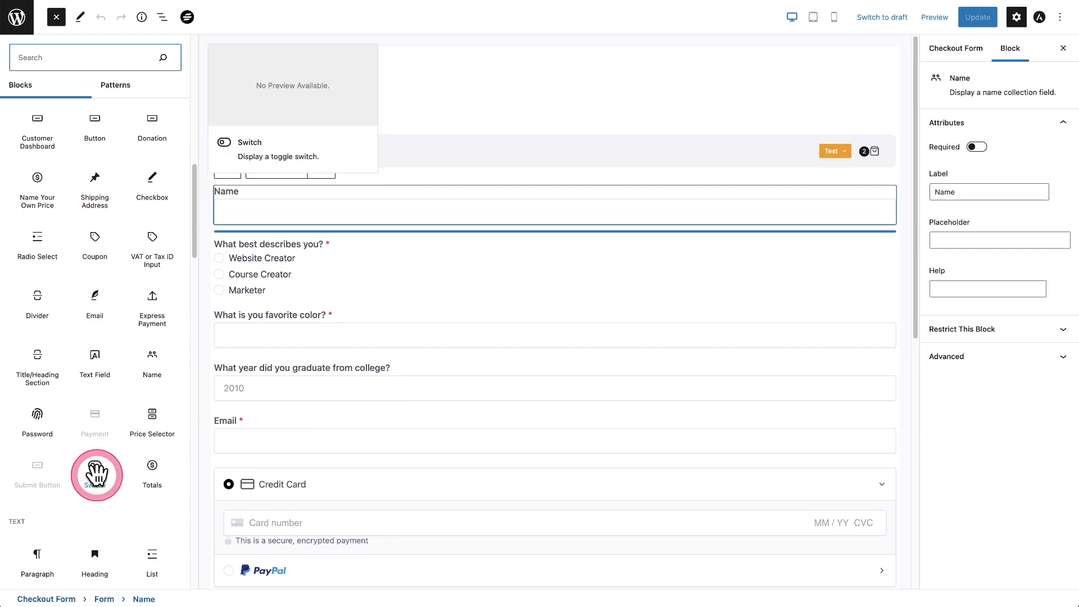
click(94, 472)
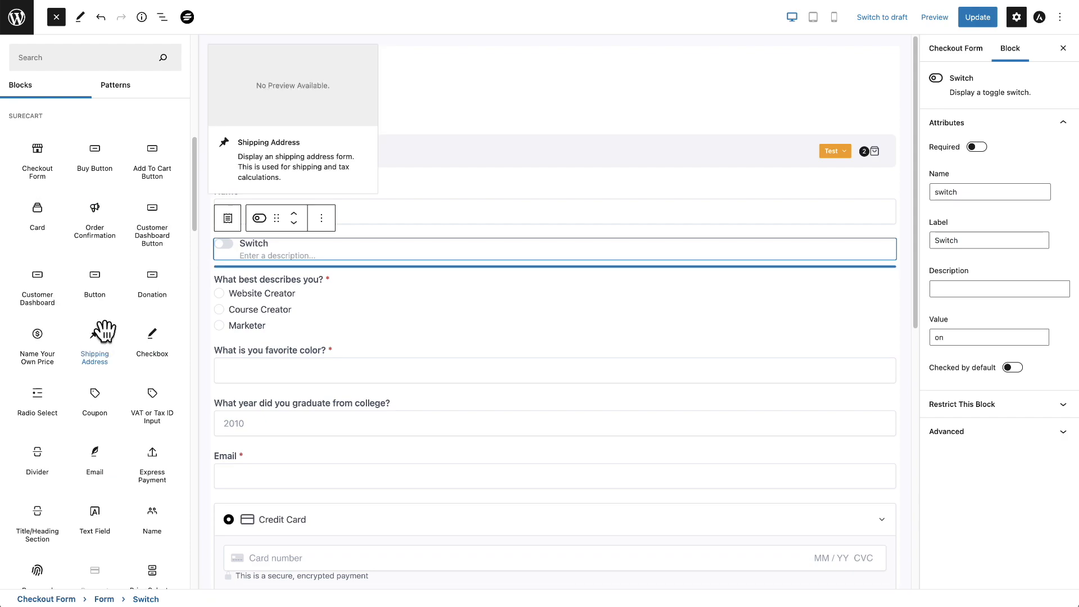
mouse_move(147, 341)
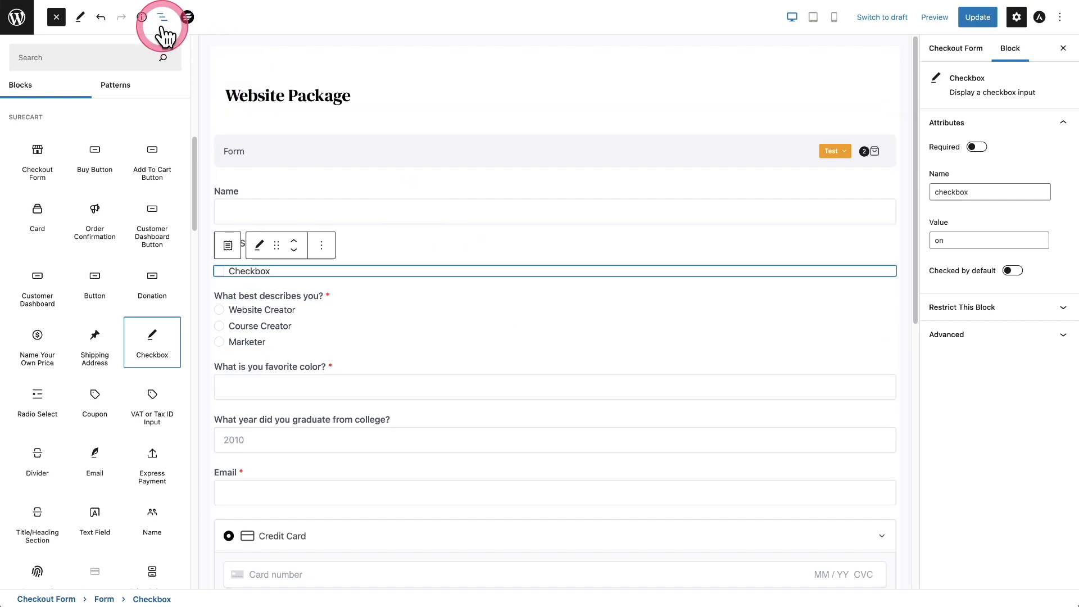
Using List View, move the Checkbox below Totals and delete the Switch field.
click(162, 17)
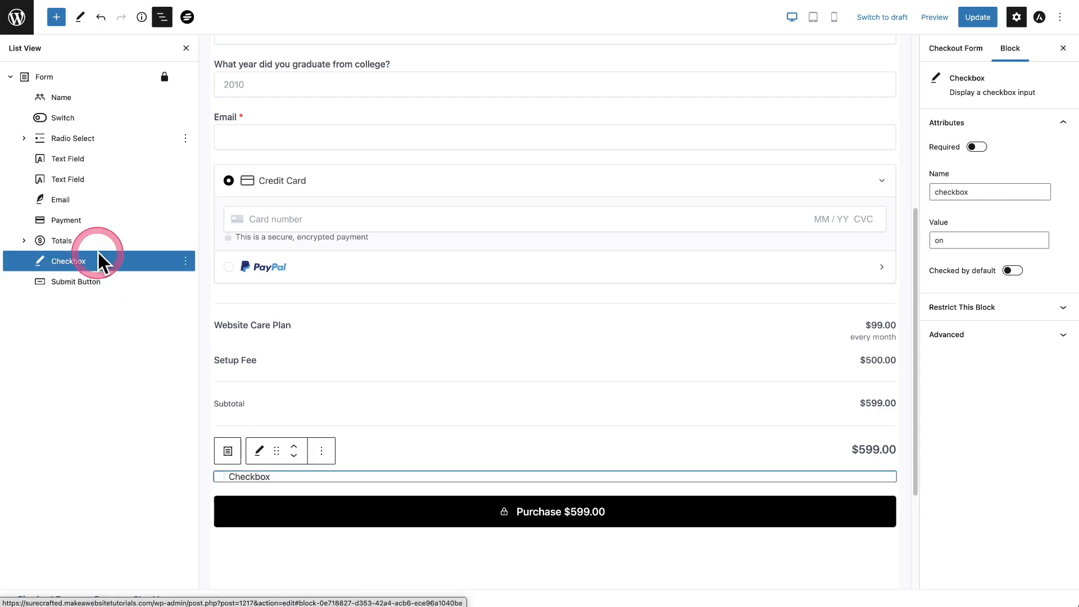
click(61, 118)
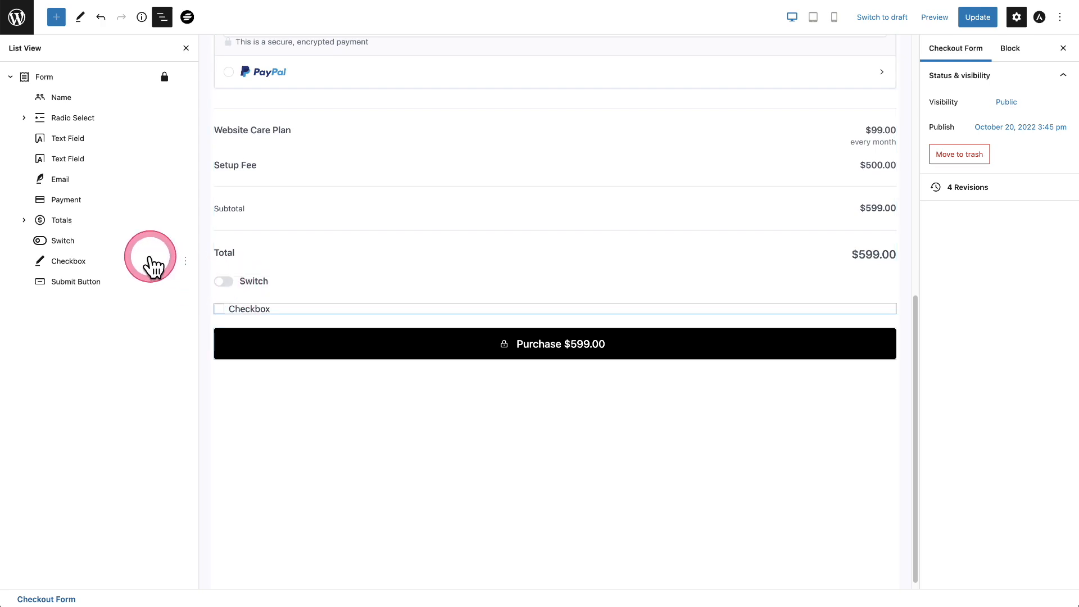
click(63, 241)
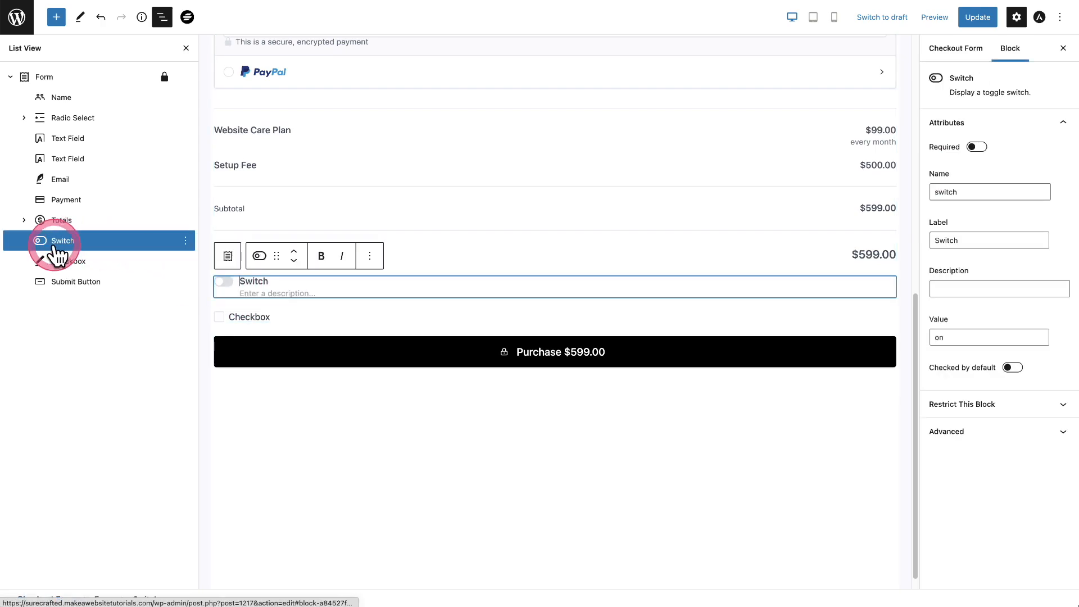
click(184, 241)
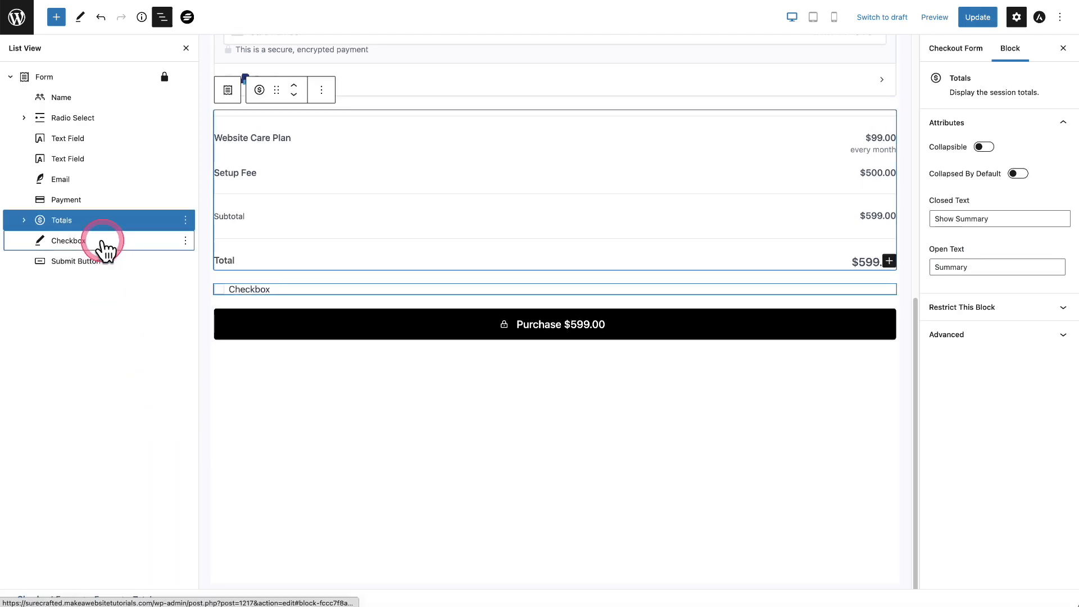
Make the checkbox required, named Agree To Terms with value yes, labelled 'Do you agree to our terms and conditions?'.
click(67, 240)
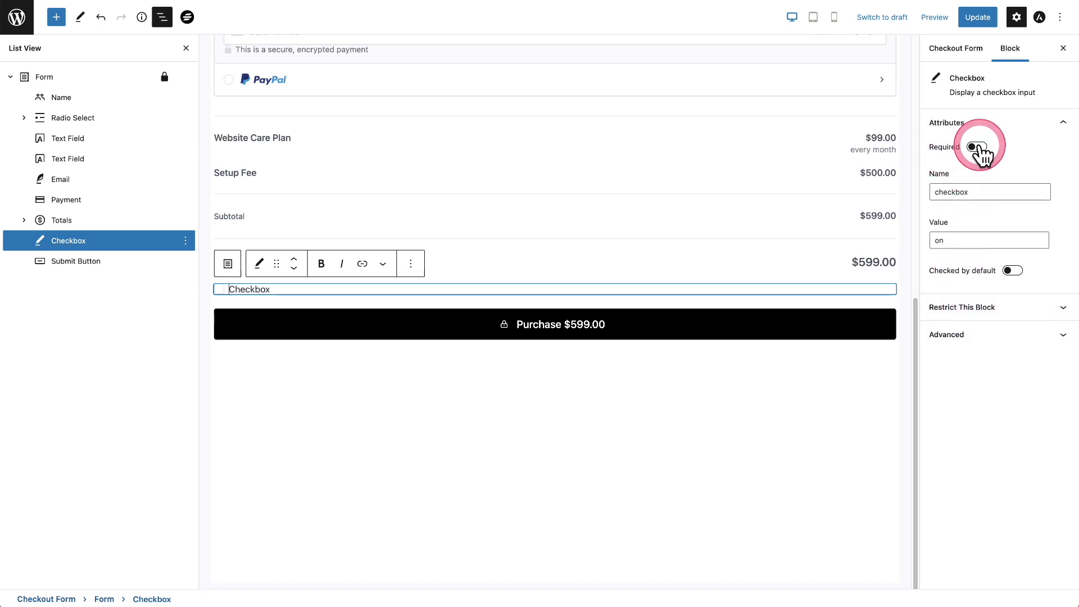
click(972, 146)
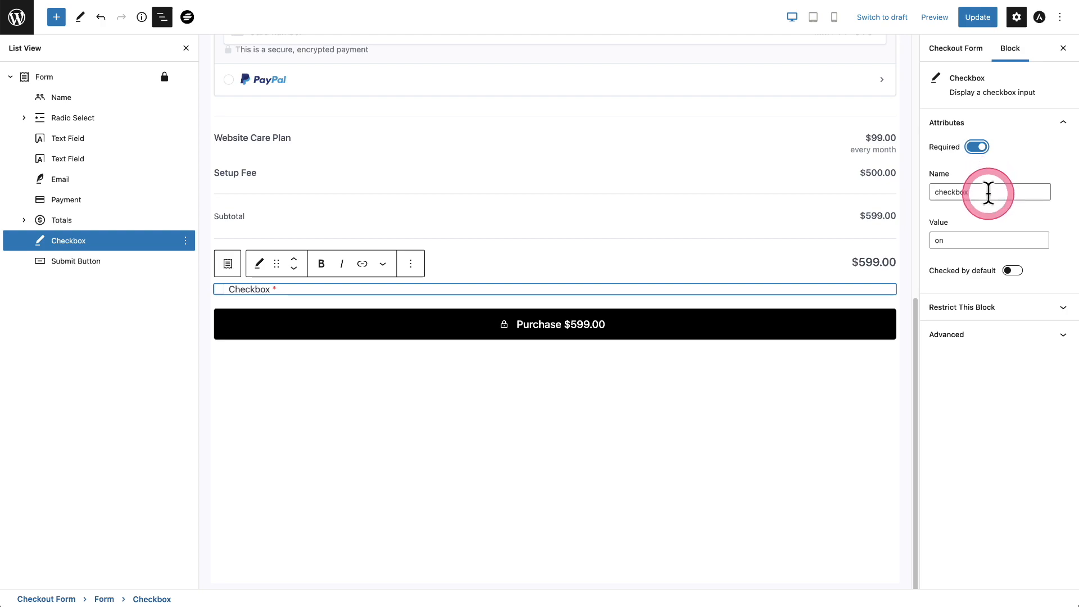
click(990, 191)
text(yes)
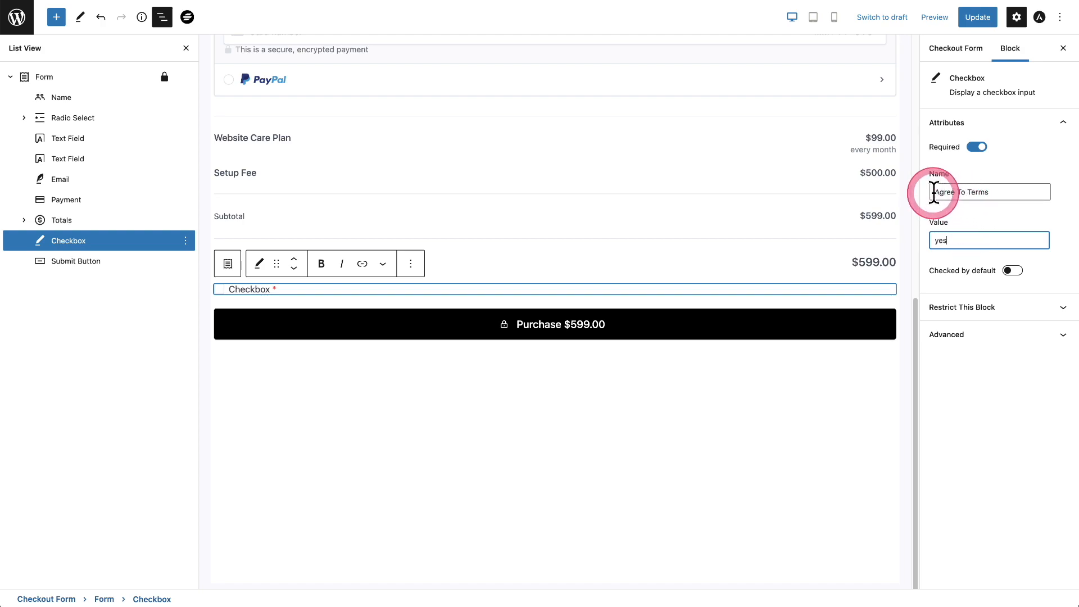
click(988, 240)
text(Do you agree to our terms and conditions?)
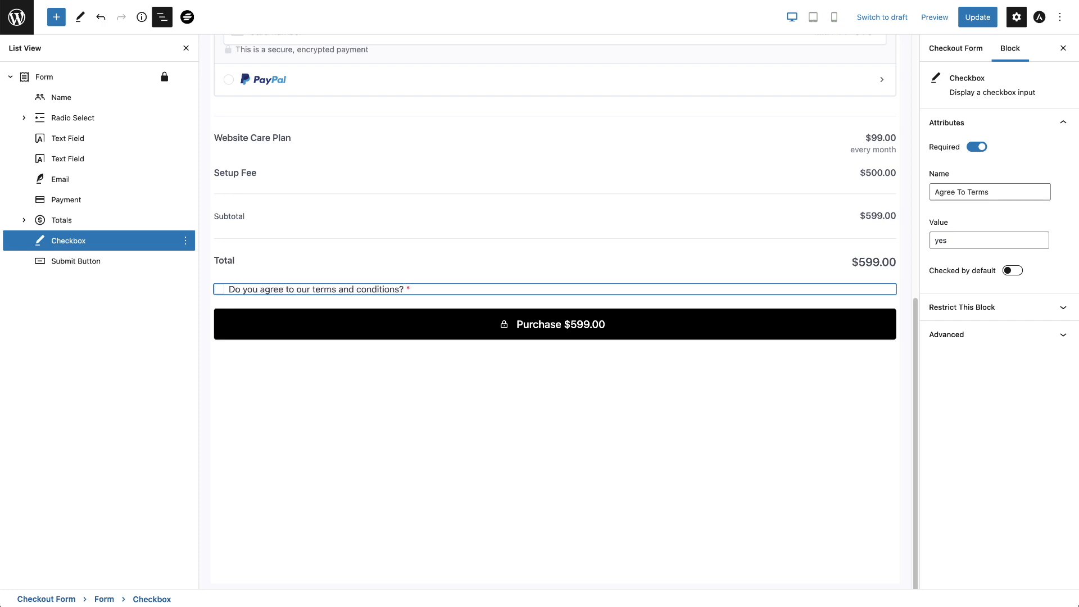
click(331, 289)
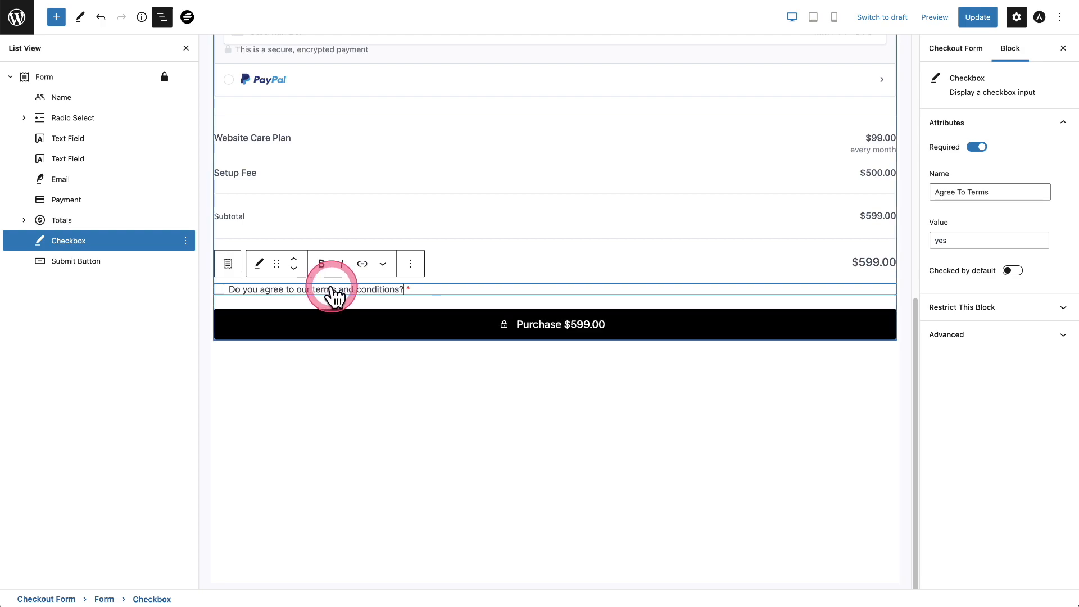
Replace the word 'and' in the checkbox label with '&'.
double_click(345, 289)
text(&)
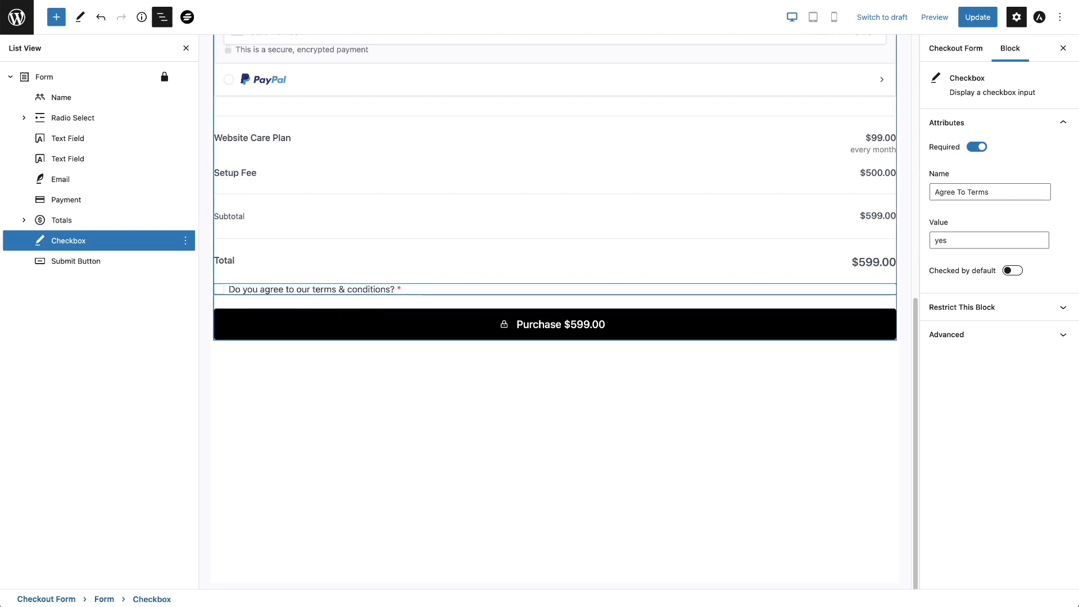
click(337, 289)
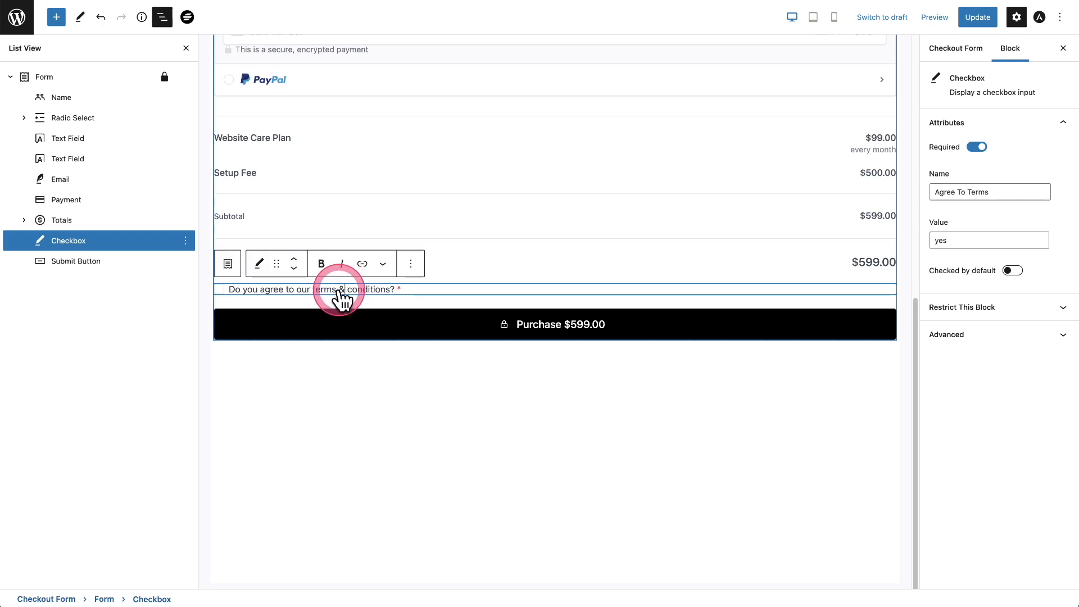
click(337, 289)
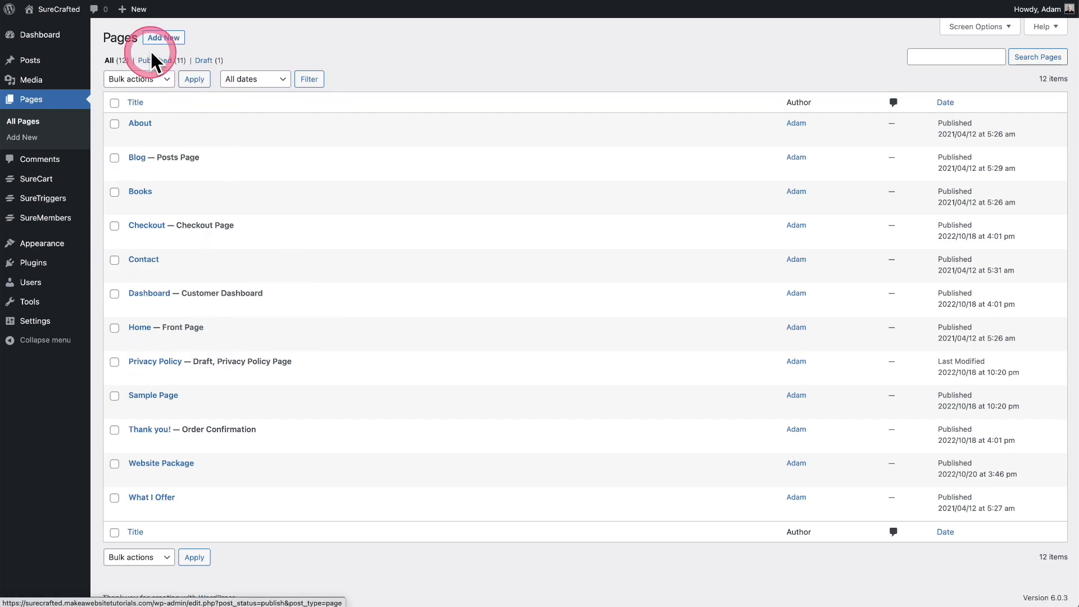
Create and publish a new page titled Terms & Conditions.
click(163, 37)
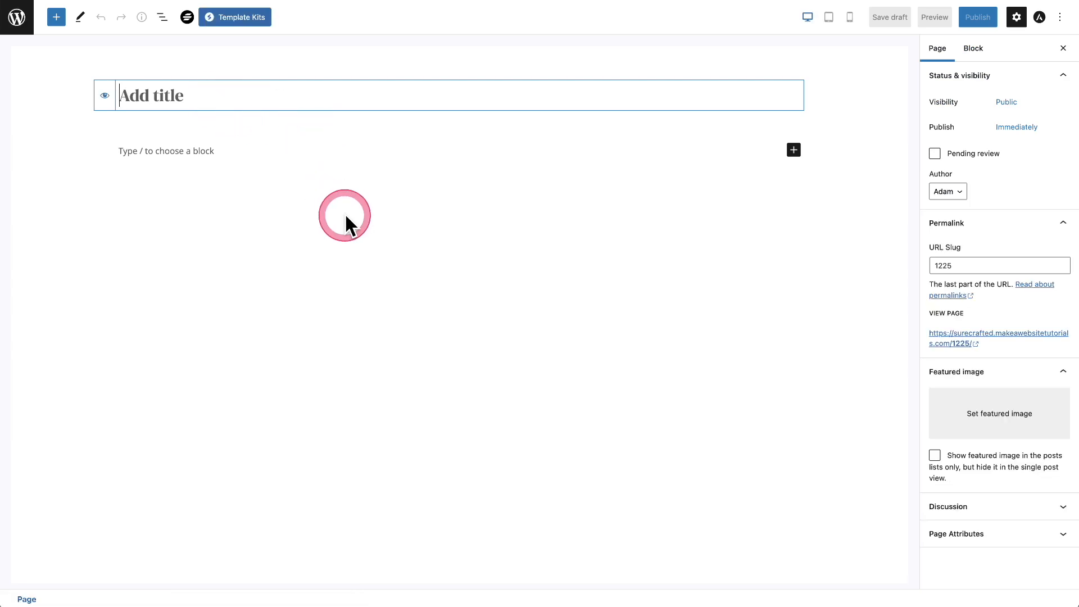
click(977, 17)
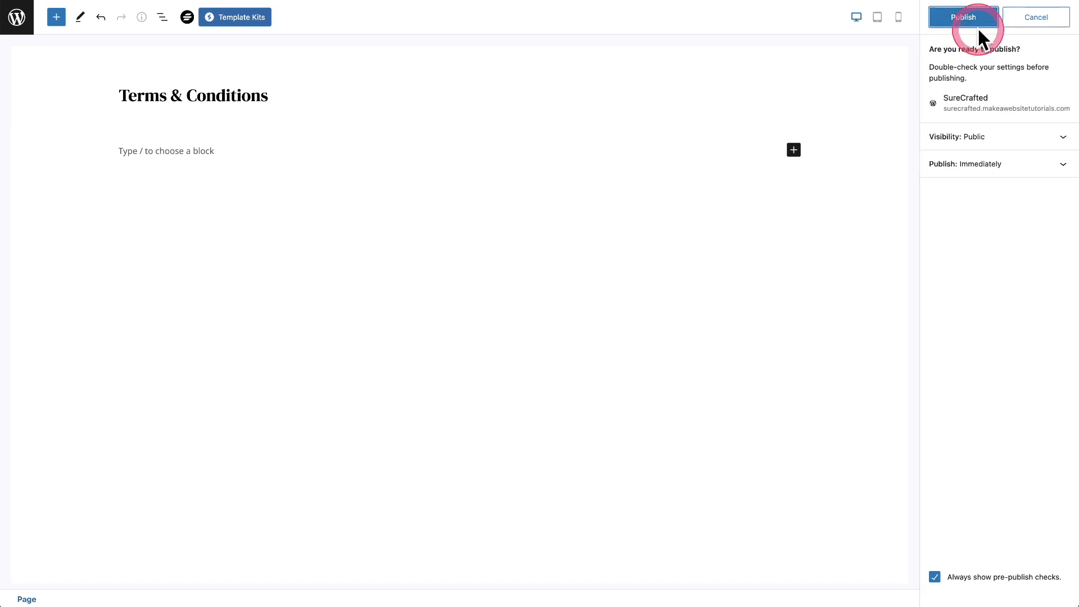
click(963, 17)
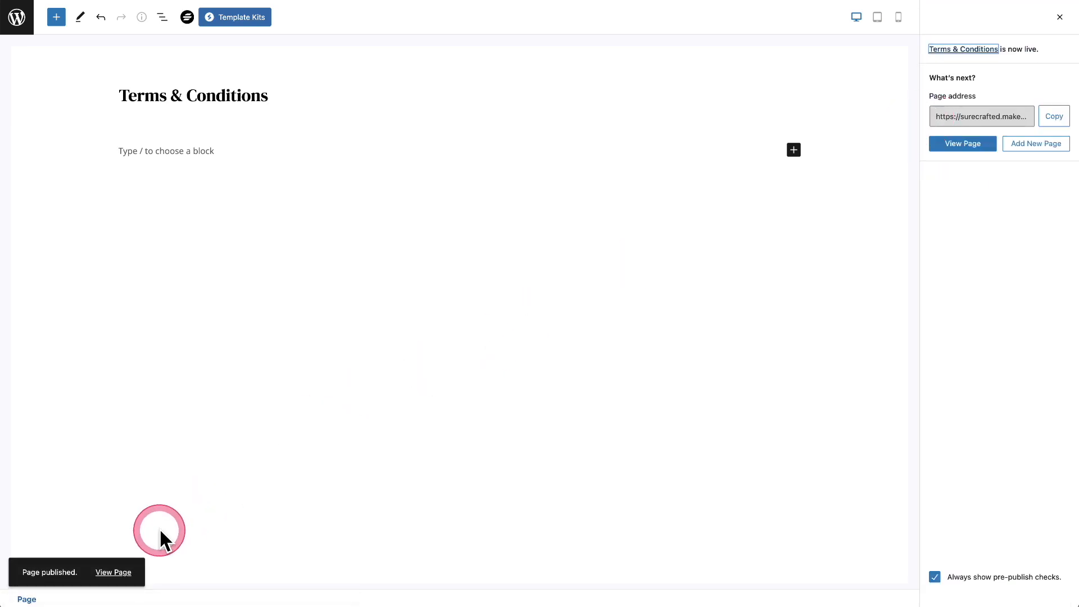
click(962, 142)
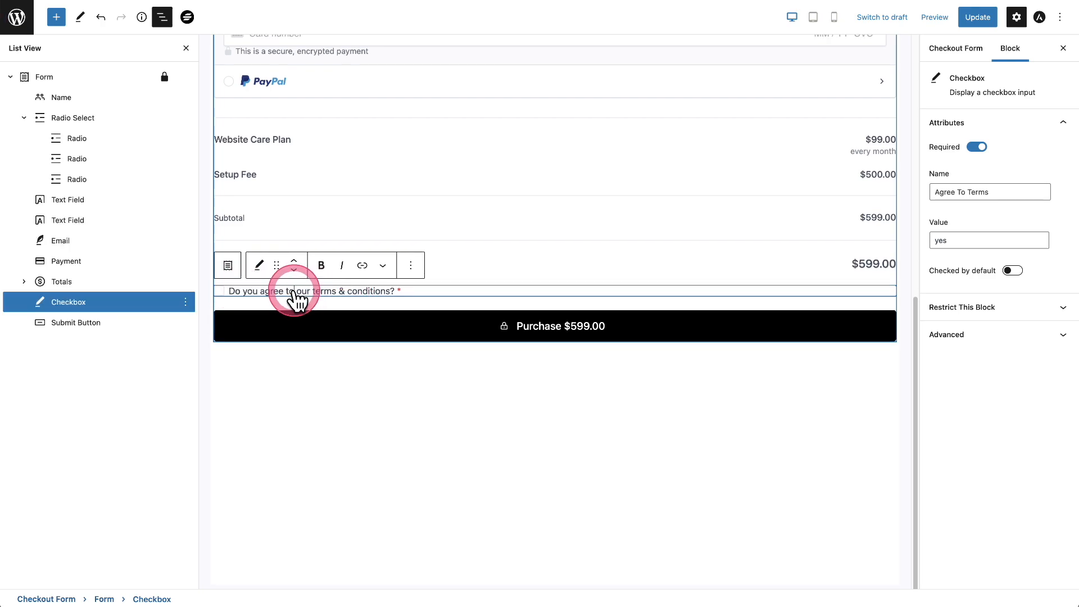
Link the checkbox label to the Terms & Conditions page, opening in a new tab, and save the form.
triple_click(310, 290)
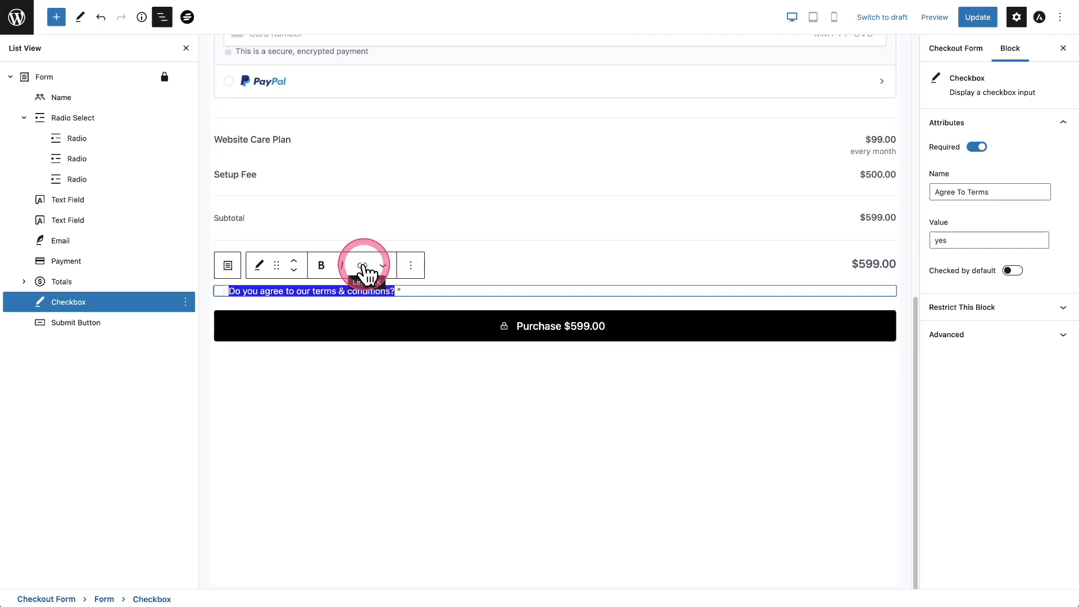
click(362, 265)
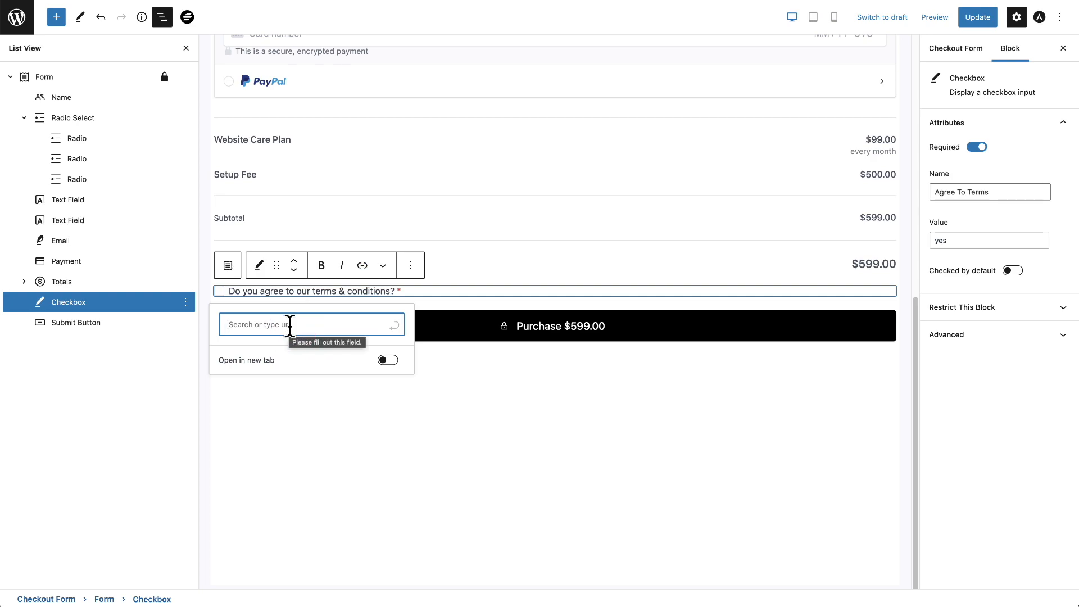
text(t)
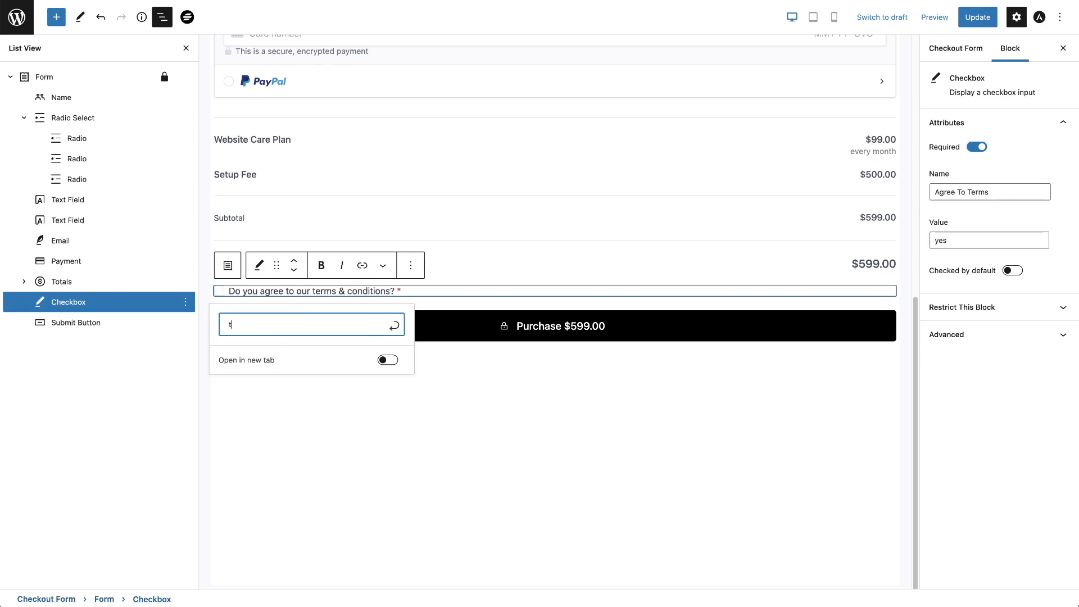
text(term)
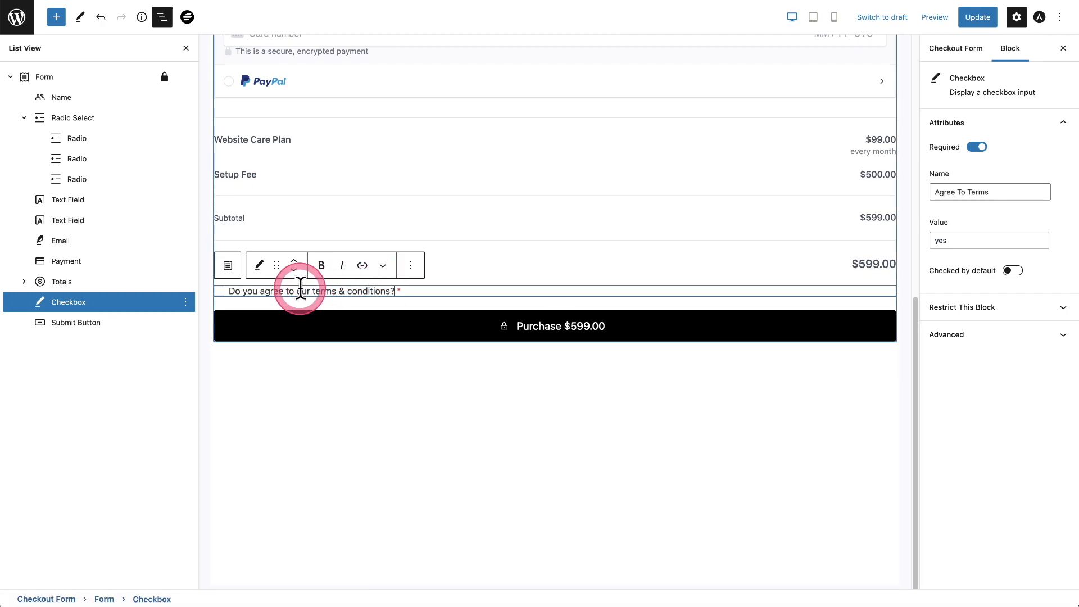
mouse_move(364, 290)
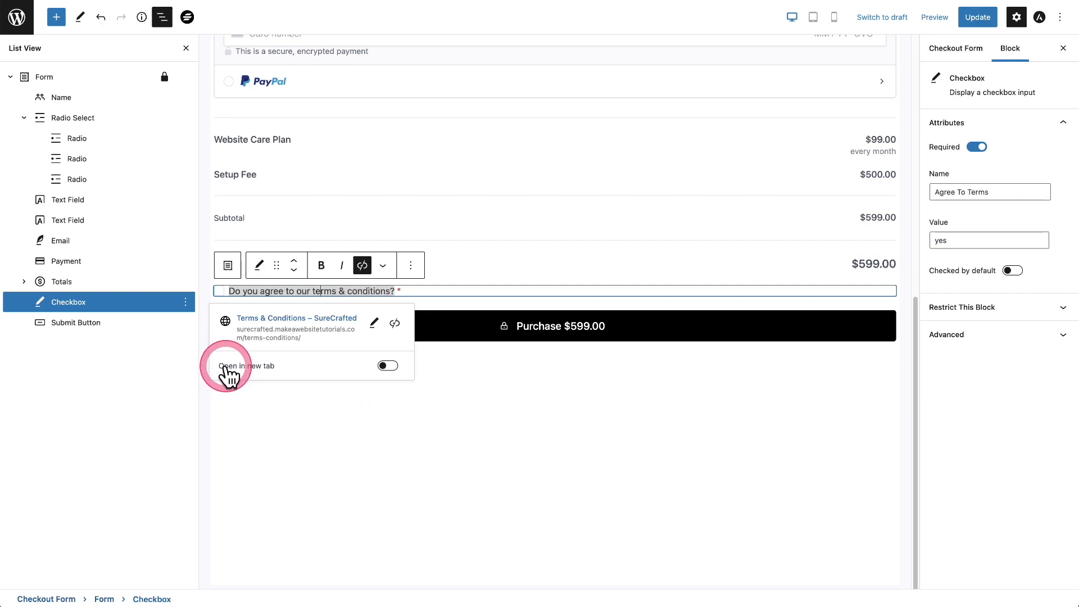
click(386, 363)
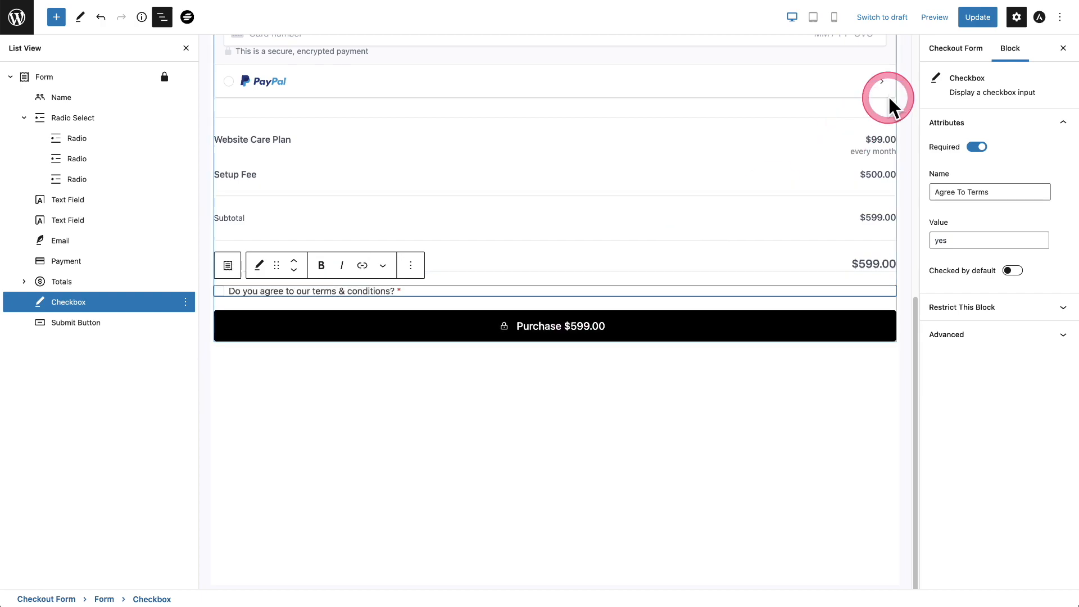
click(976, 17)
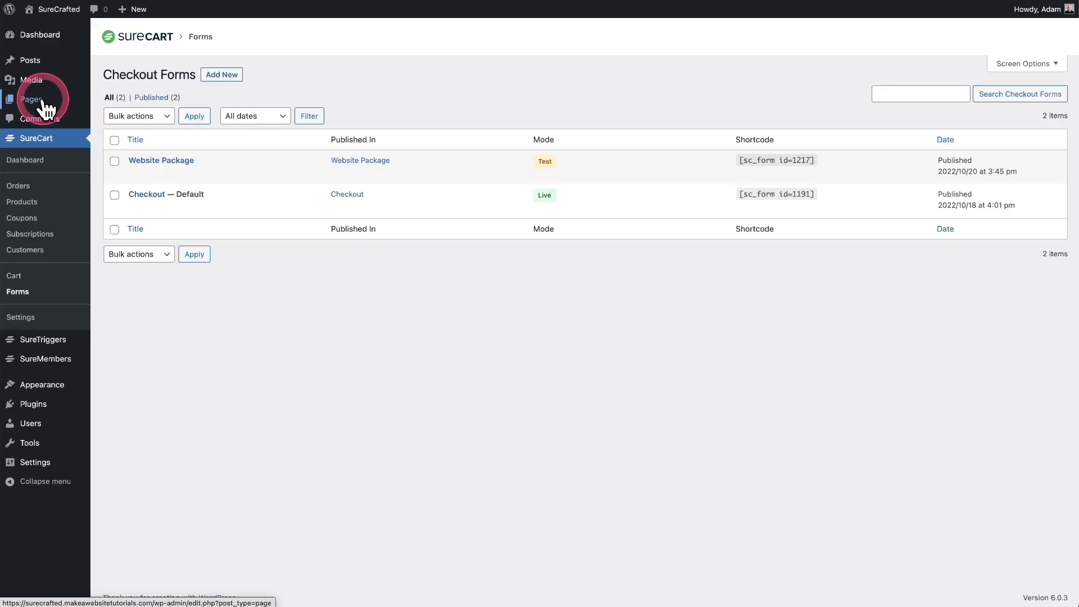
View the live Website Package page and follow the checkbox label's terms link.
click(32, 99)
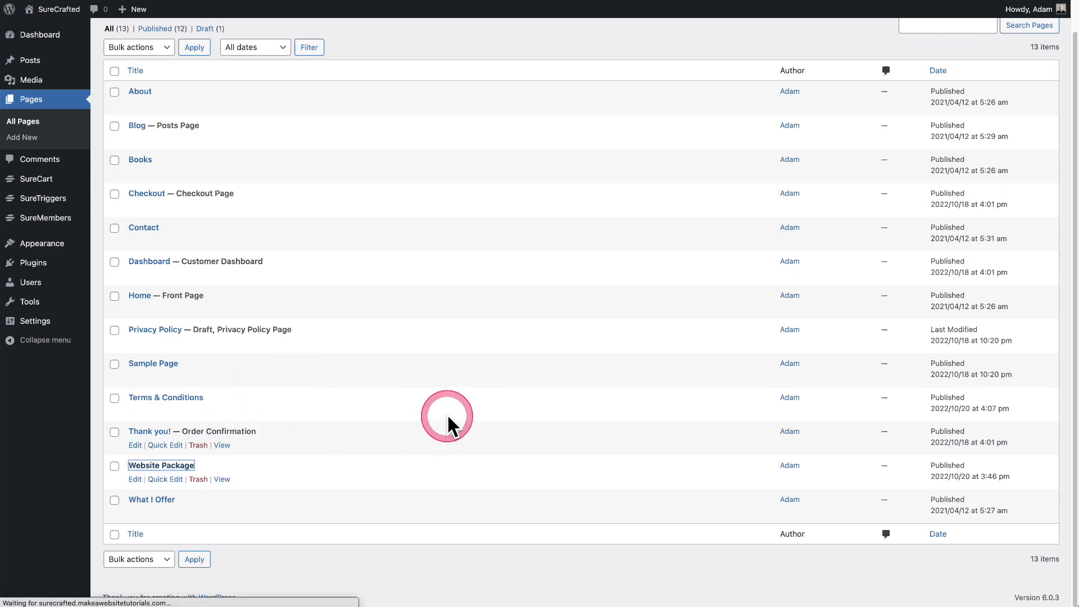
click(135, 479)
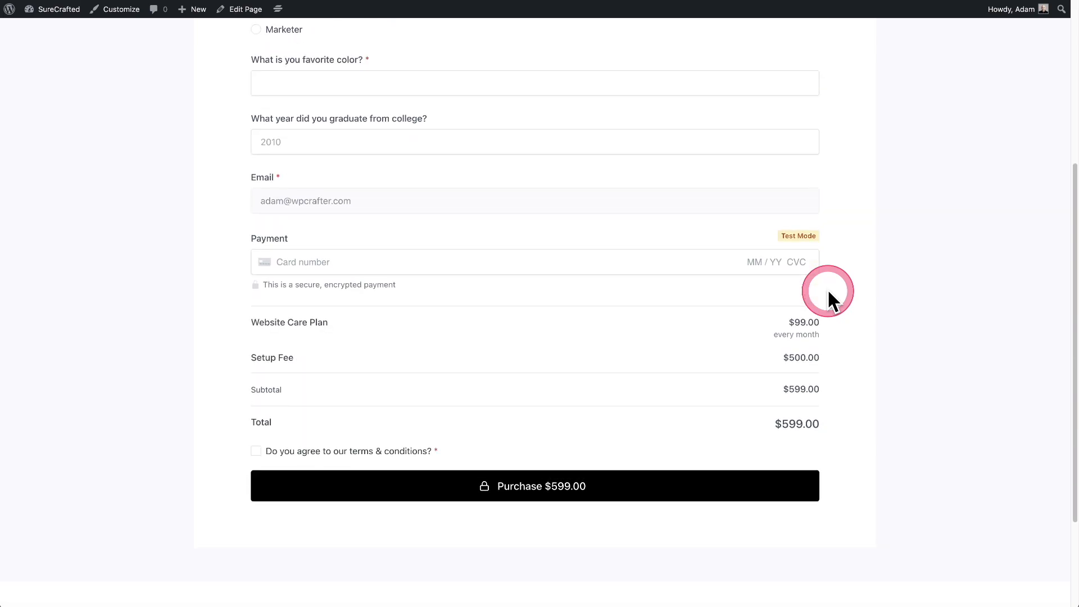
scroll(down, 3)
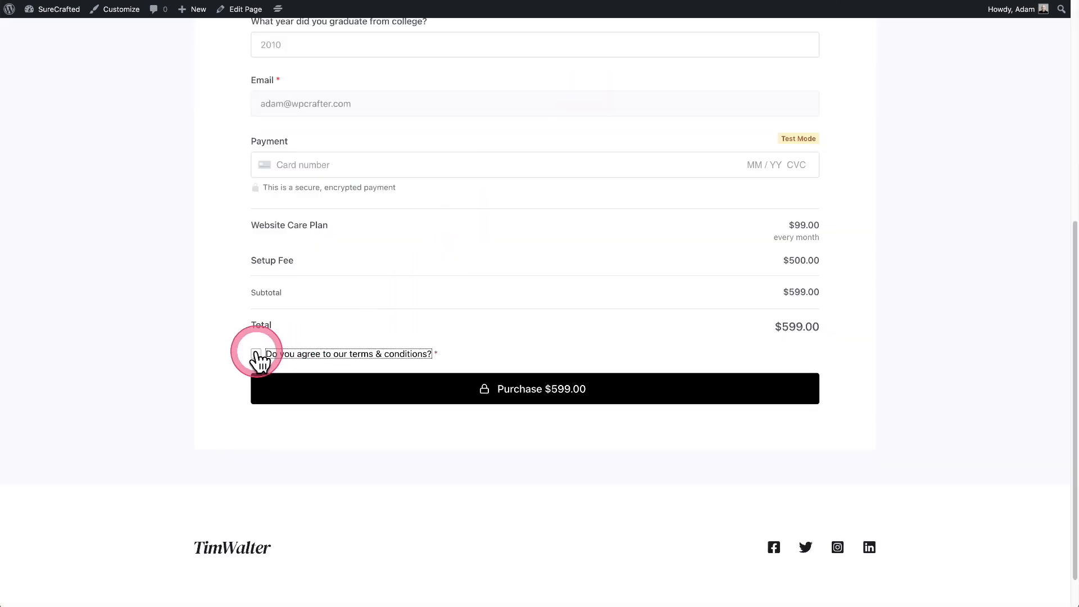
click(256, 354)
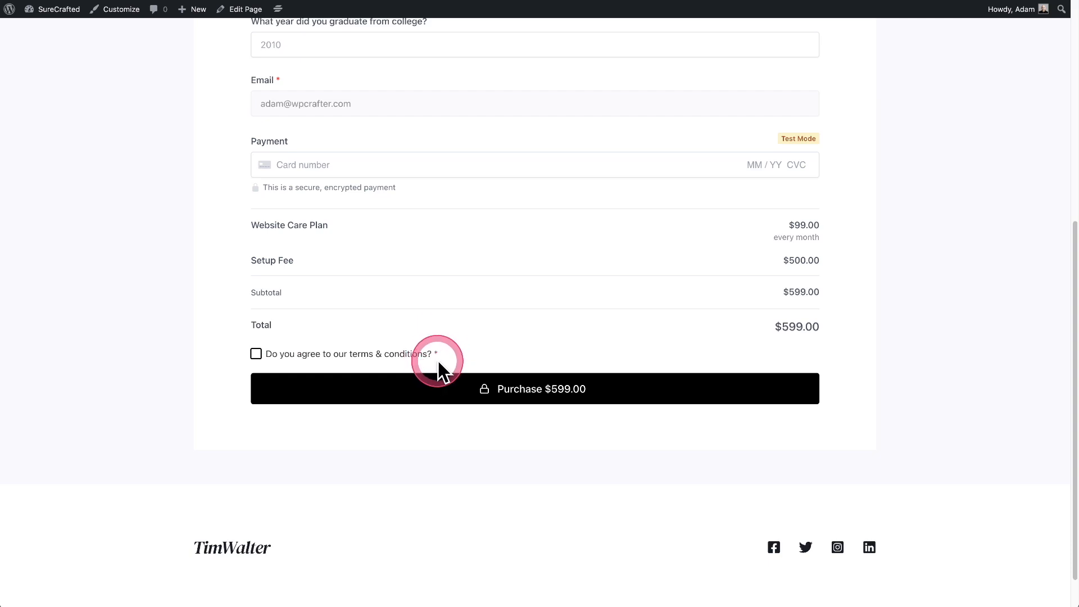
mouse_move(506, 347)
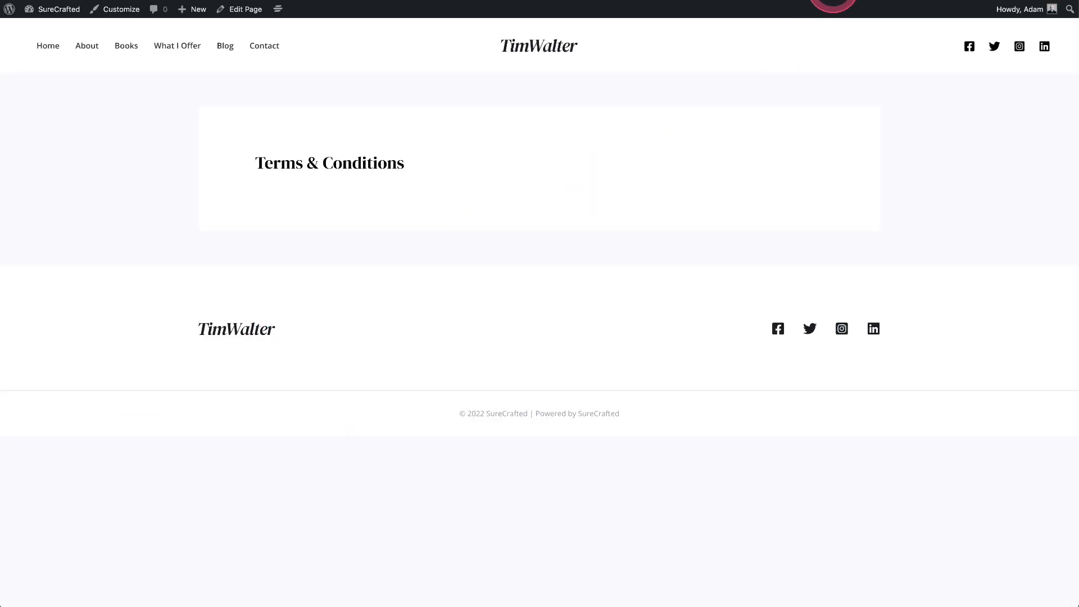
scroll(down, 3)
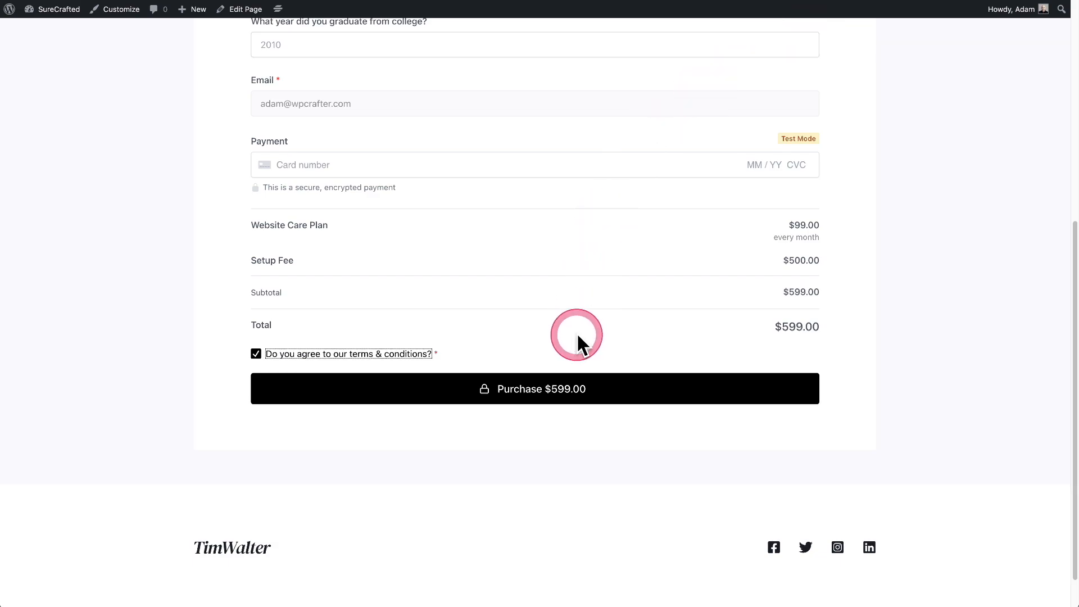